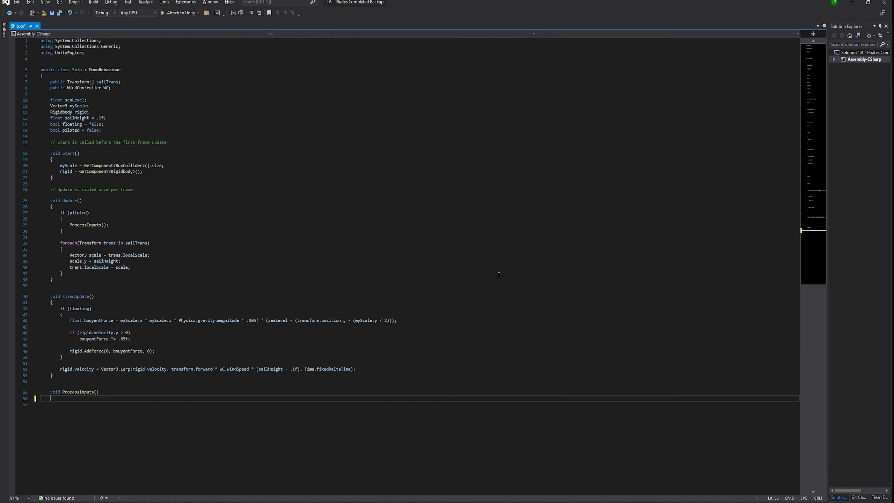
# Step: Add ProcessInputs with W/S sailHeight Lerp and A/D RotateTowards, plus a ToggleControl method
pyautogui.click(426, 5)
pyautogui.write('private v')
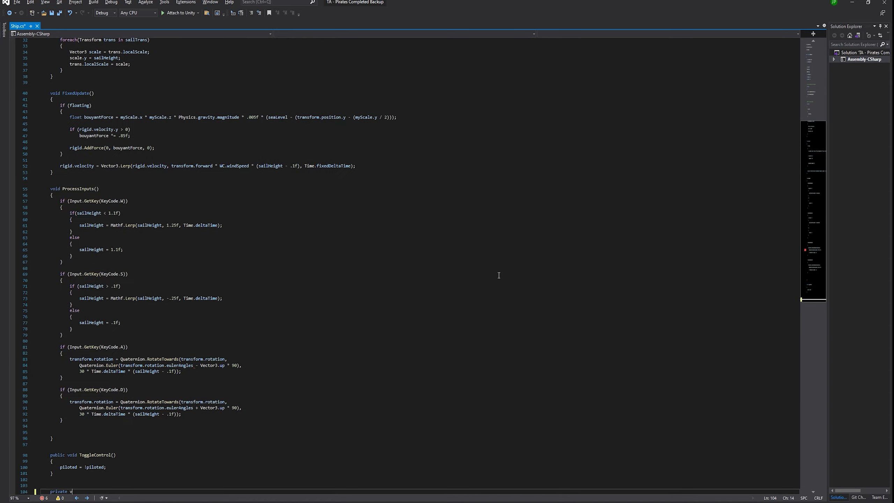
pyautogui.click(427, 4)
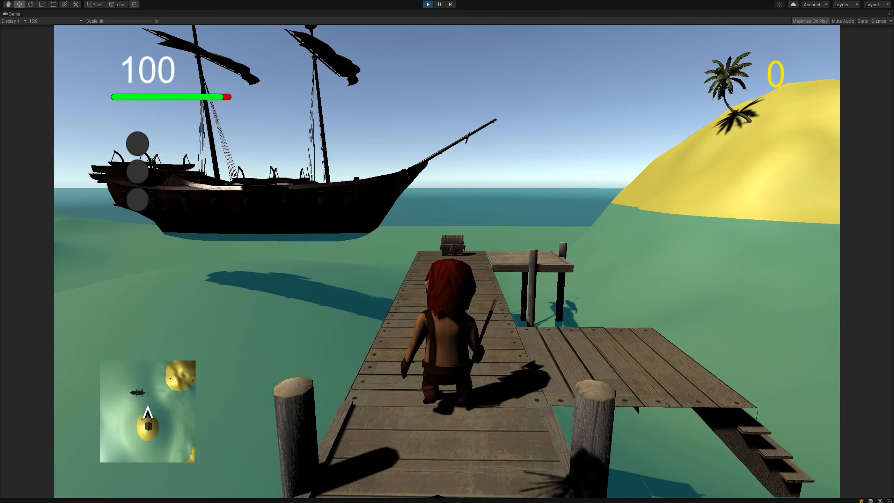